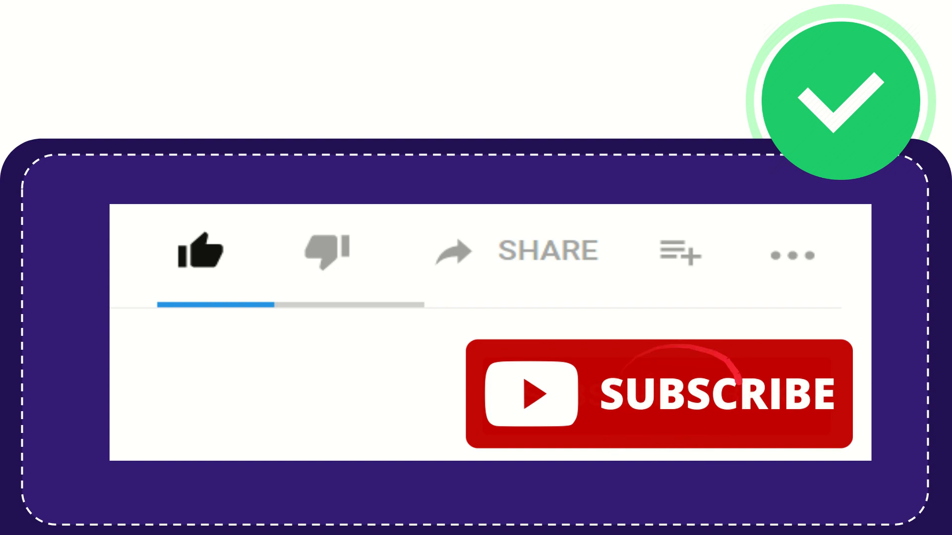
left_click(200, 252)
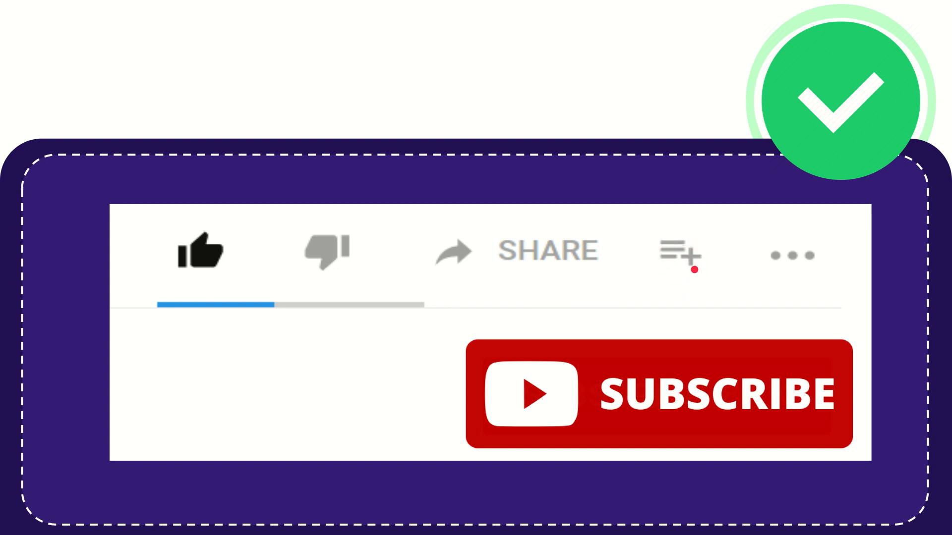
mouse_move(801, 258)
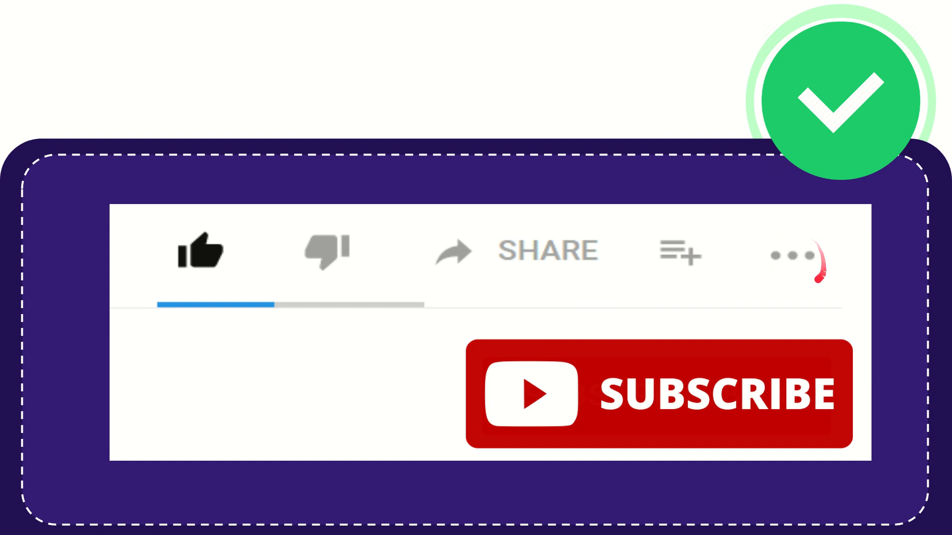